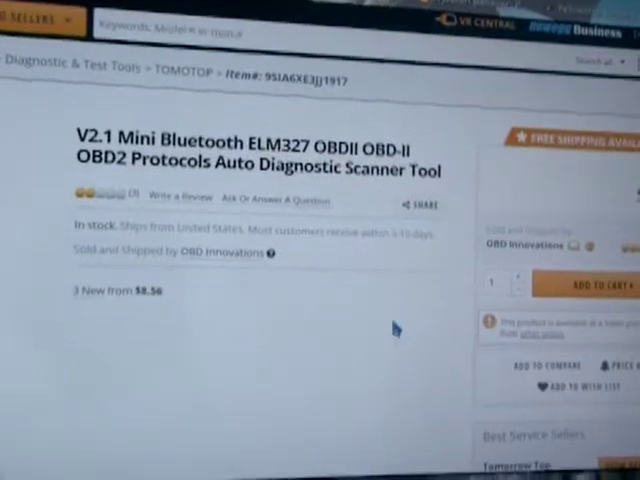
# Step: Add the $9.99 V2.1 Mini Bluetooth ELM327 OBD2 scanner to the cart and scroll through the page
pyautogui.click(590, 284)
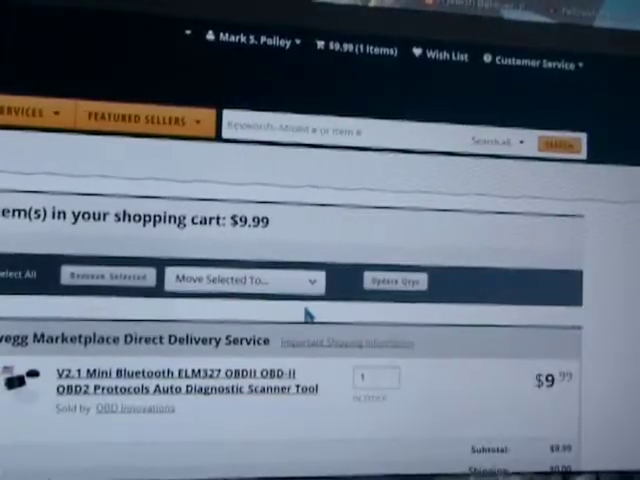
pyautogui.scroll(-3)
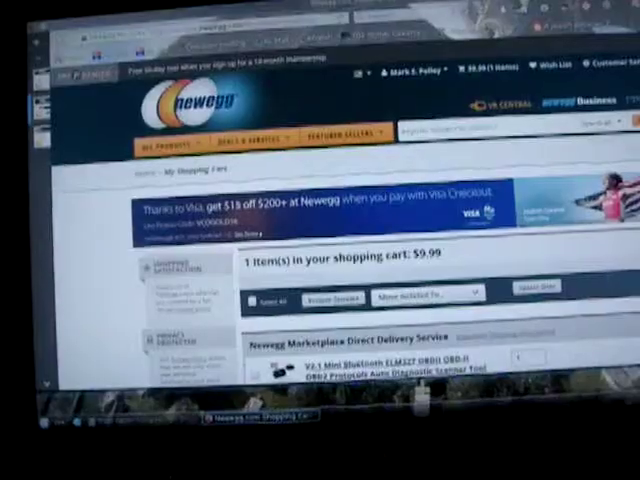
pyautogui.scroll(-3)
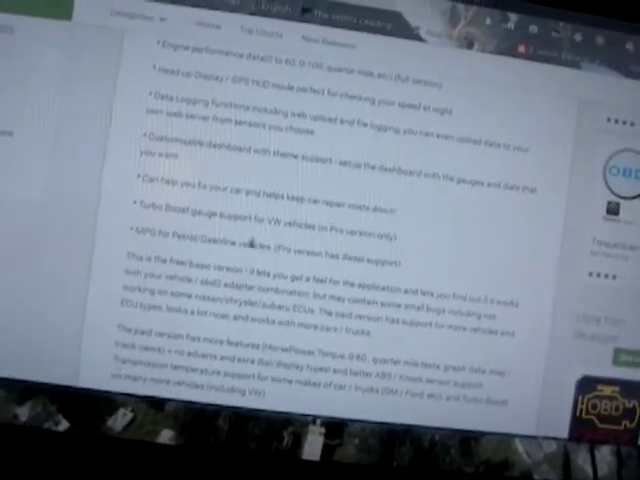
# Step: Scroll the Torque Lite listing to read how the free version differs from the paid version
pyautogui.scroll(-3)
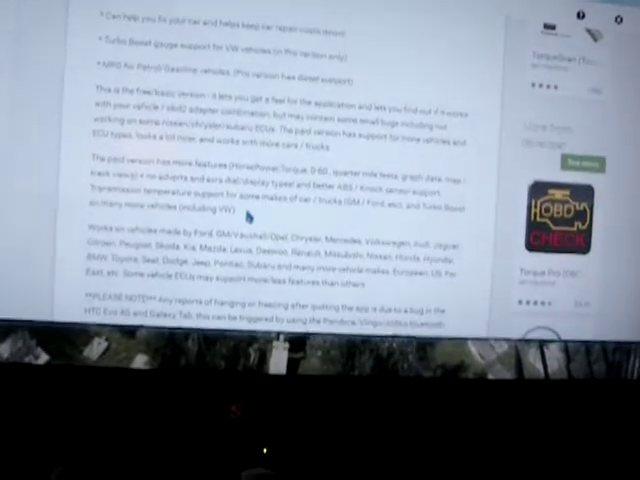